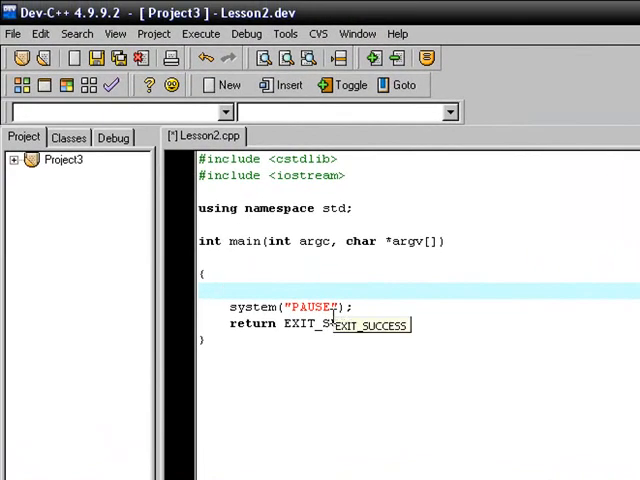
- Declare 'int inumber;' on the first line of main, before the pause call
click(222, 288)
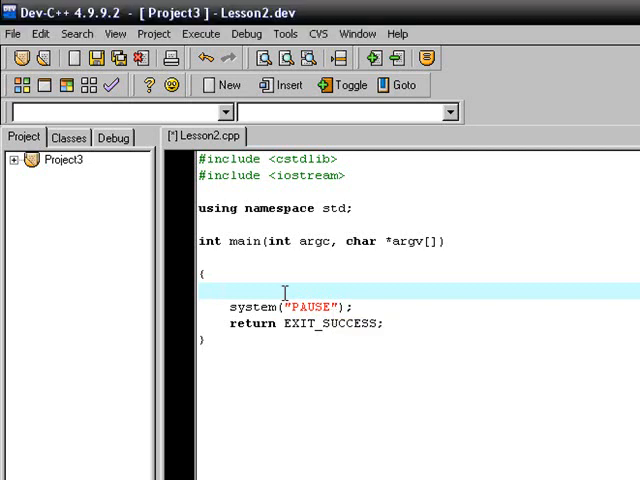
text(int)
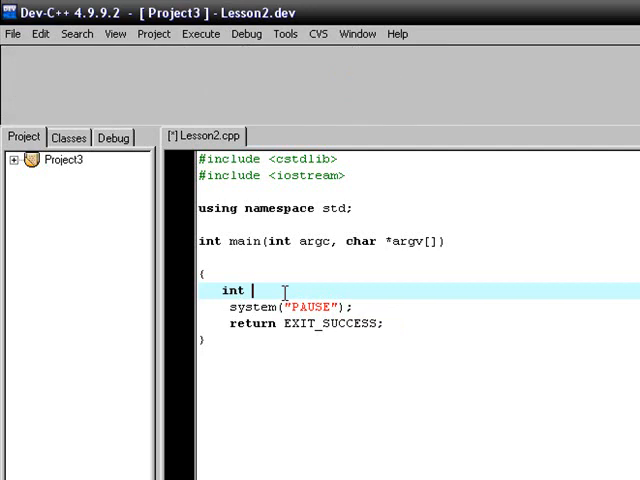
text(inumber)
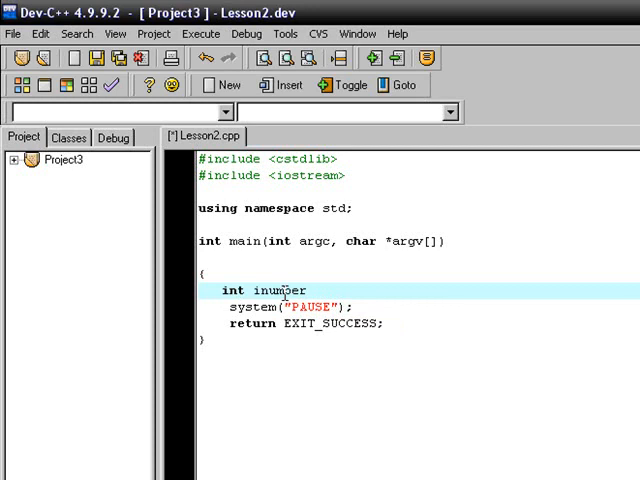
text(;)
text(c)
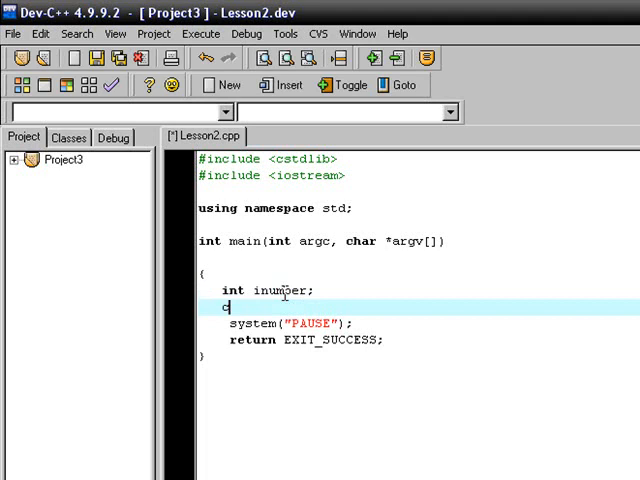
- Write a cout line printing the " Enter A Number " prompt
text(out <<)
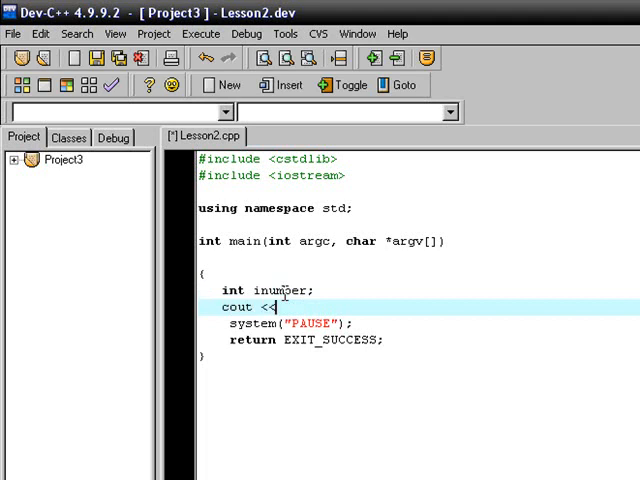
text(")
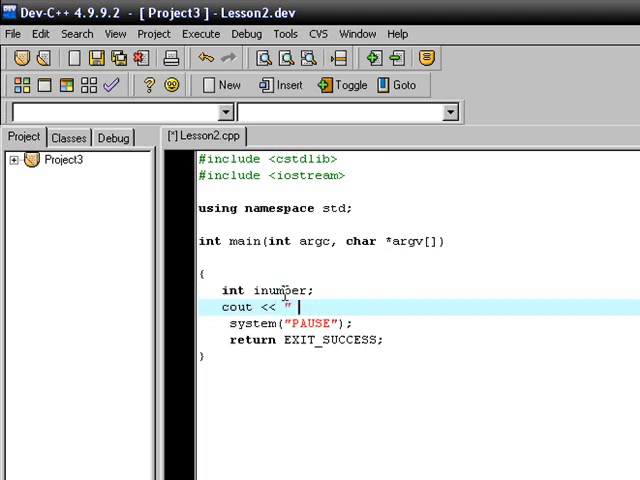
text(Enter a)
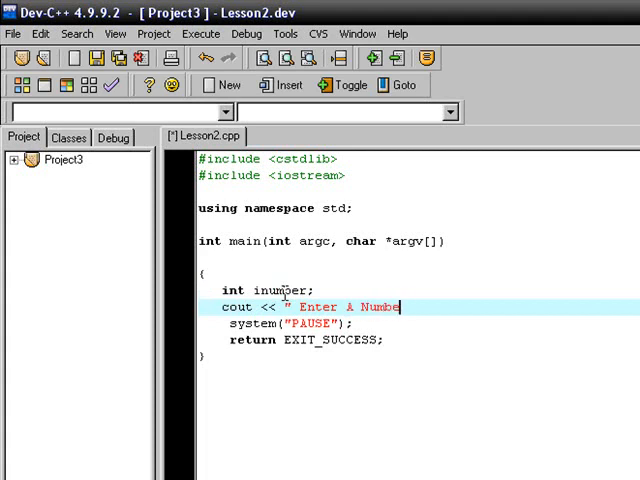
text(r ")
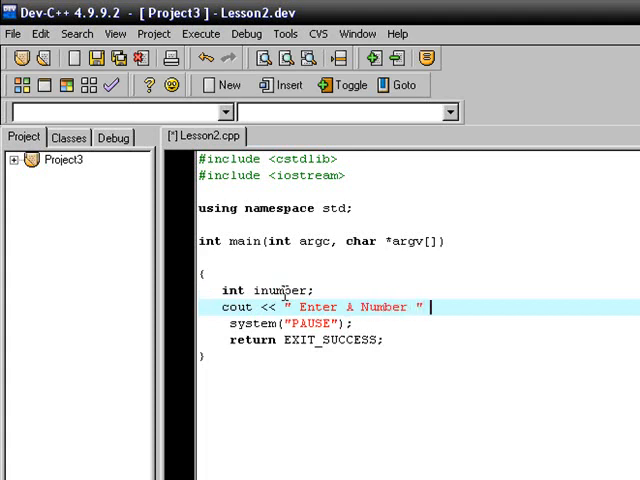
text(;)
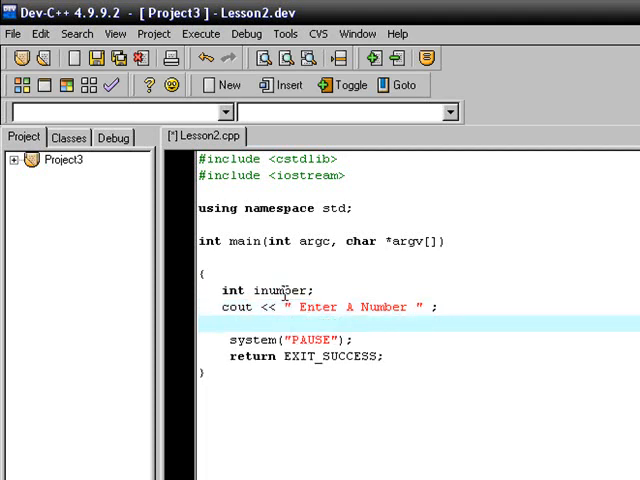
- Read the input with 'cin >> inumber;' and end the prompt line with '<< endl ;'
text(cin)
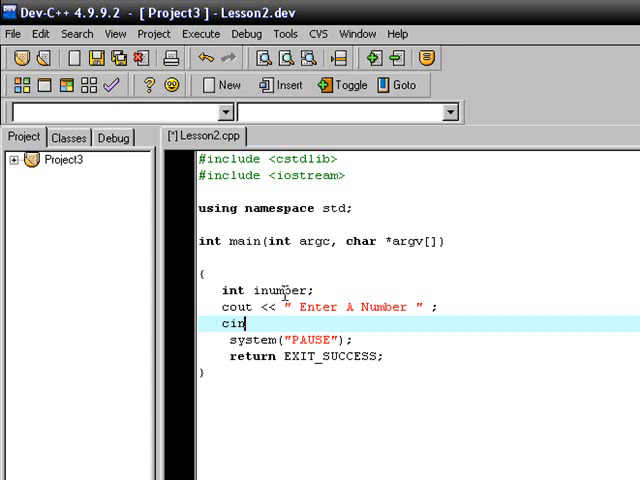
text(>>)
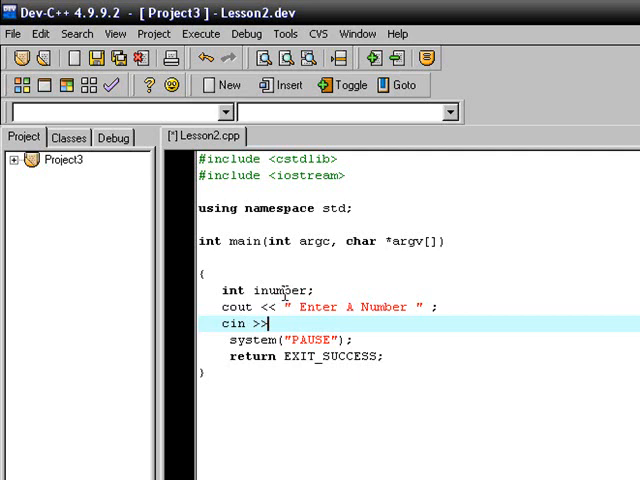
text(inum)
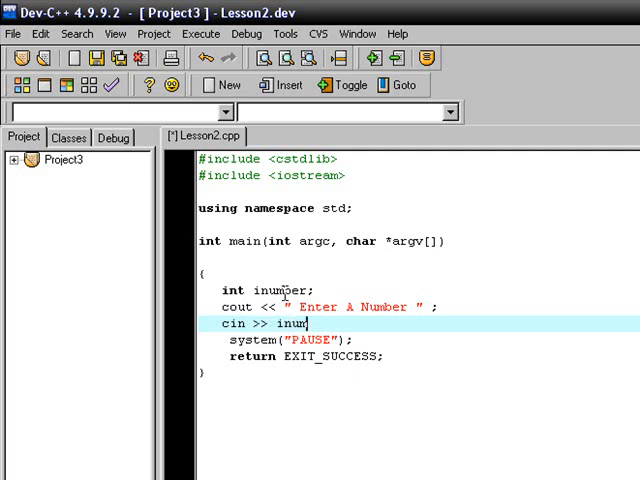
text(ber;)
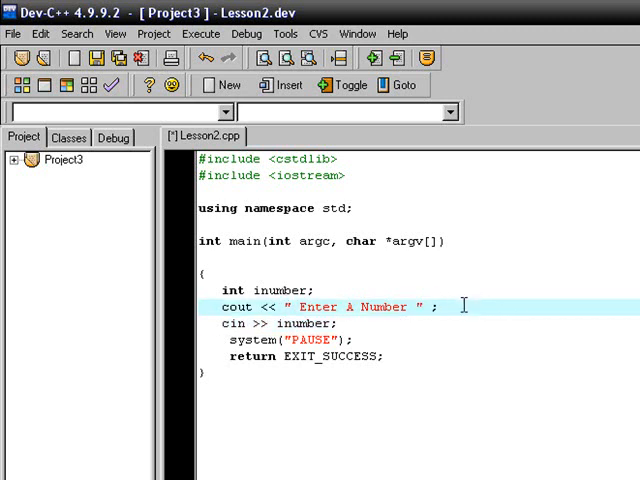
text(<<)
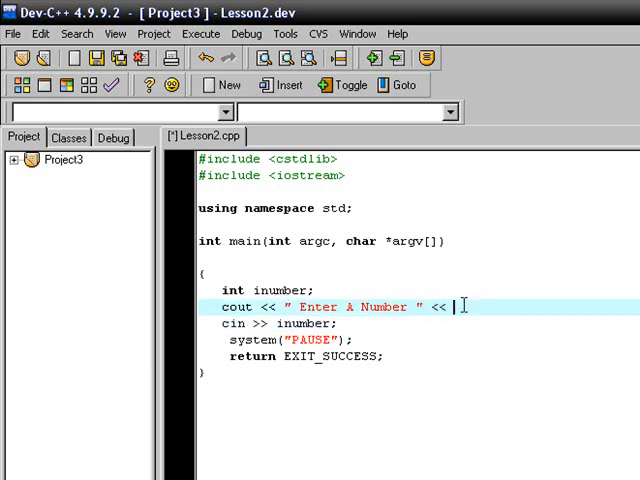
text(endl ;)
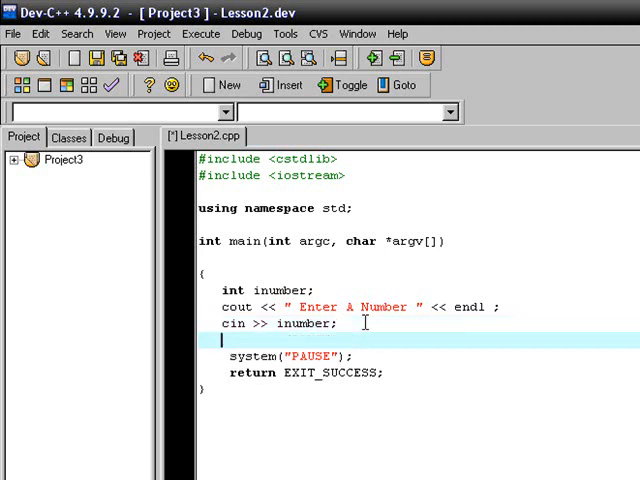
- Write a cout line printing "Your number was" followed by inumber and endl
text(cout <<)
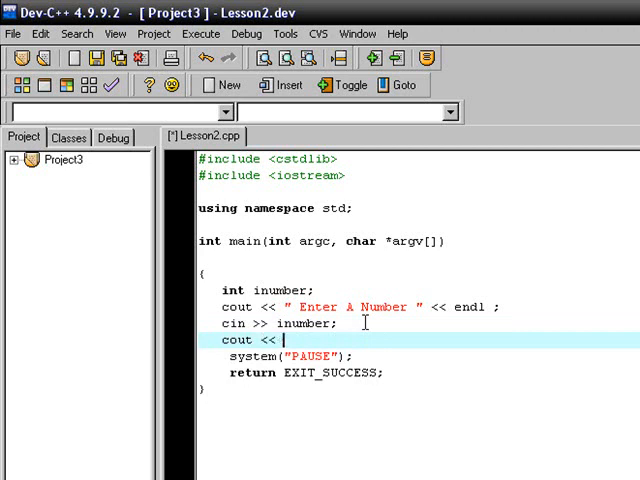
text(")
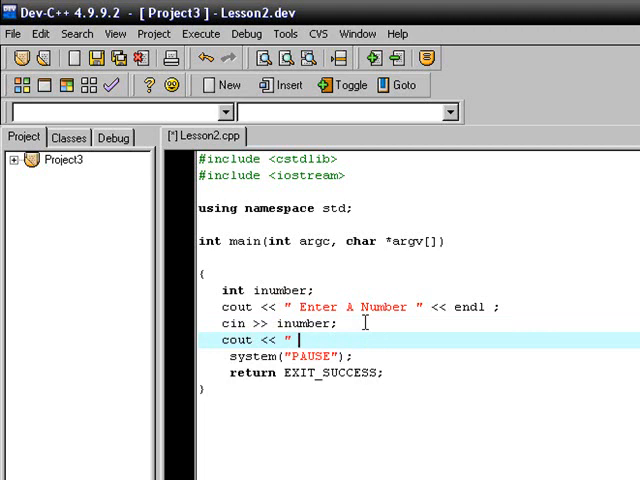
text(Your number)
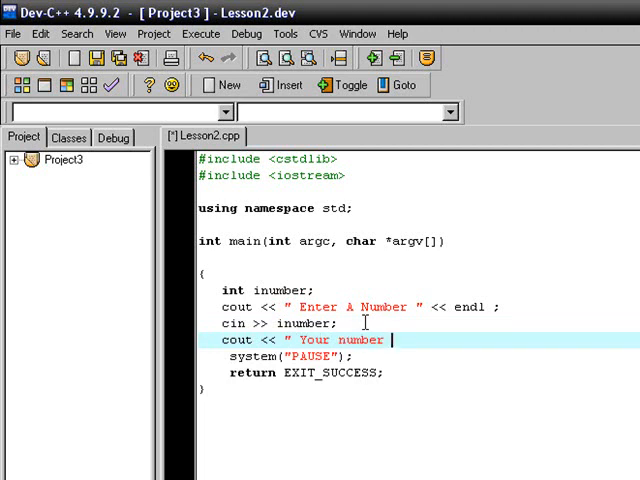
text(was)
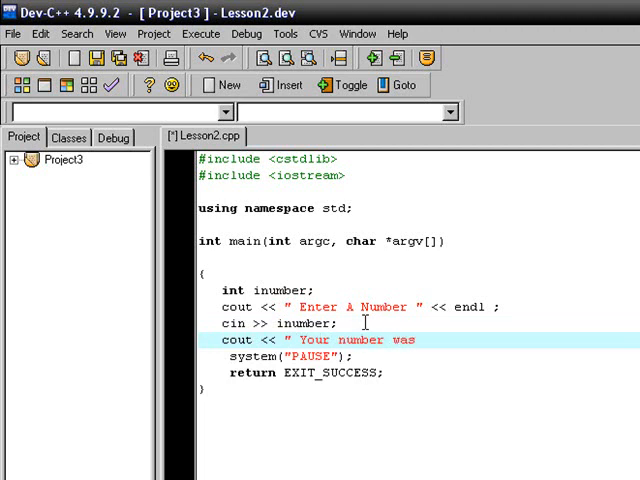
text(<)
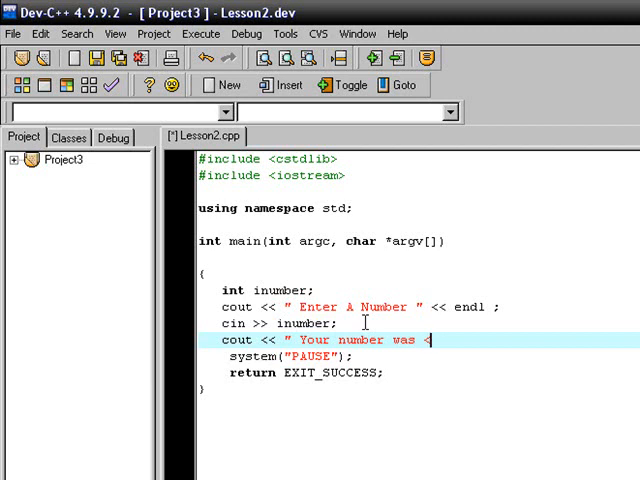
text(<)
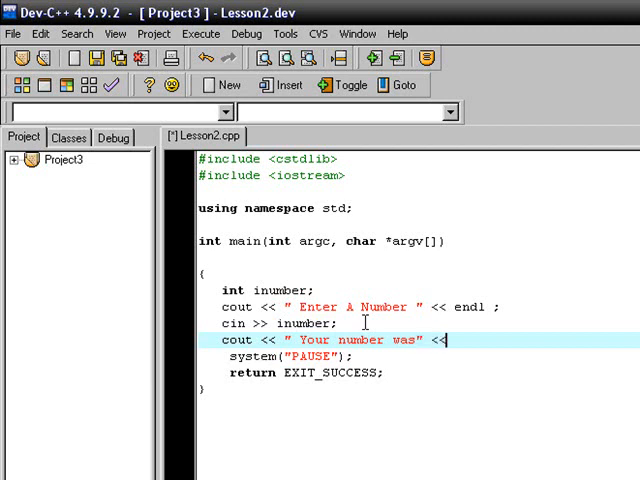
text(inumber <<)
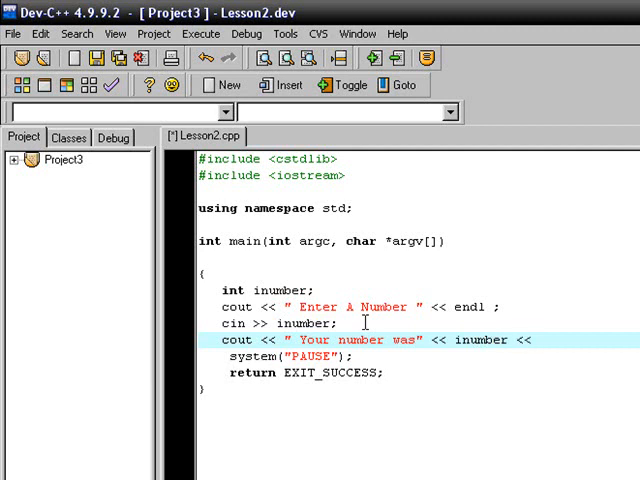
text(en)
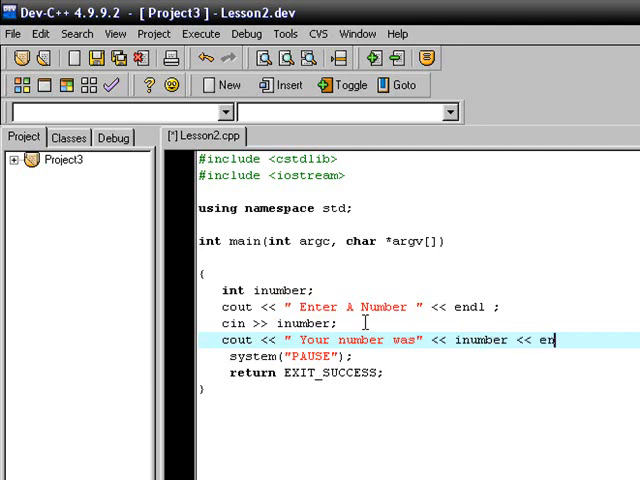
text(dl;)
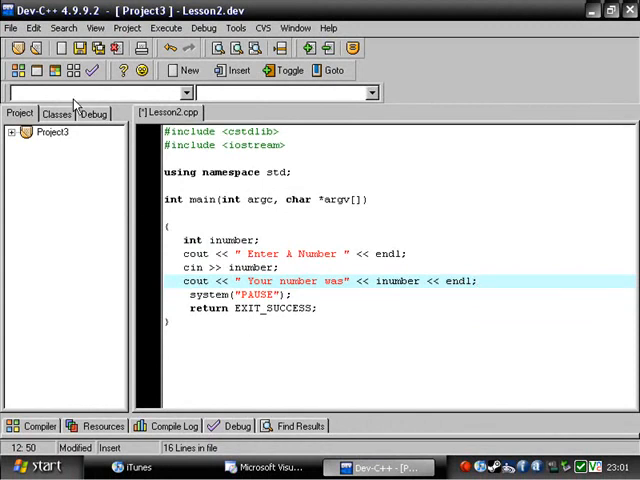
- Compile and run Lesson2, entering 12 at the prompt, then rerun and try 12
click(96, 48)
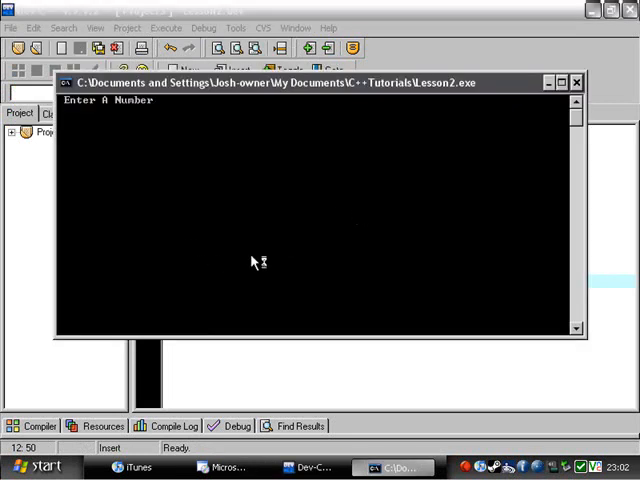
text(12)
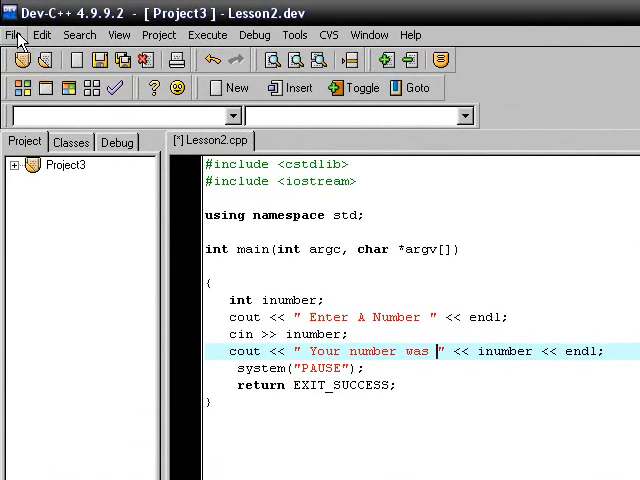
click(208, 34)
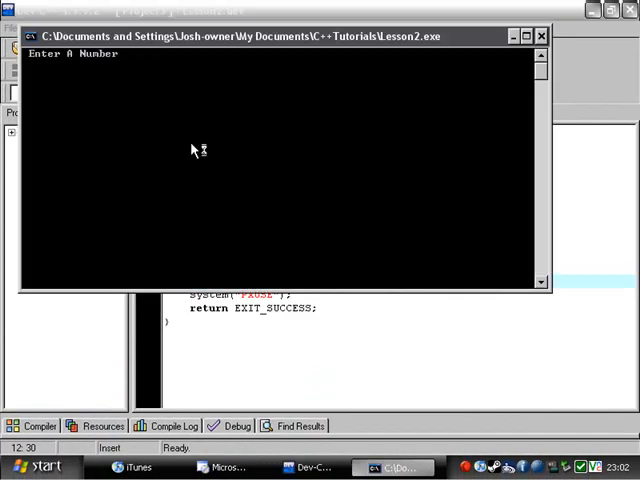
text(12)
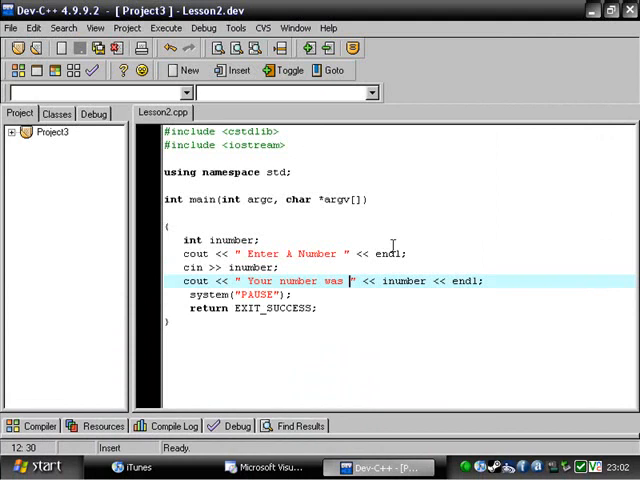
text(.)
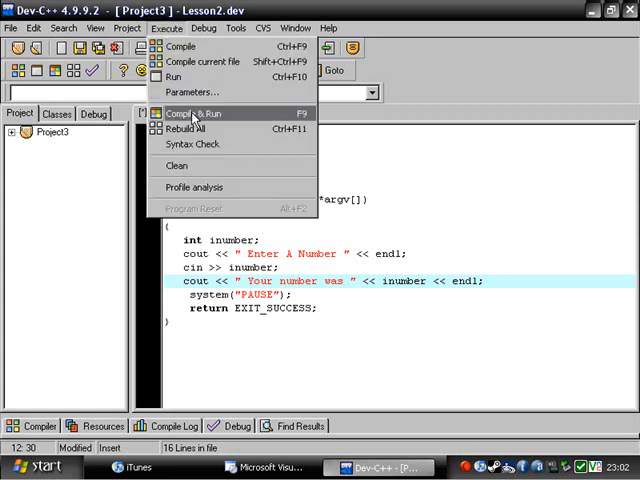
- Compile and run the edited program and enter 12.5 at the number prompt
click(192, 112)
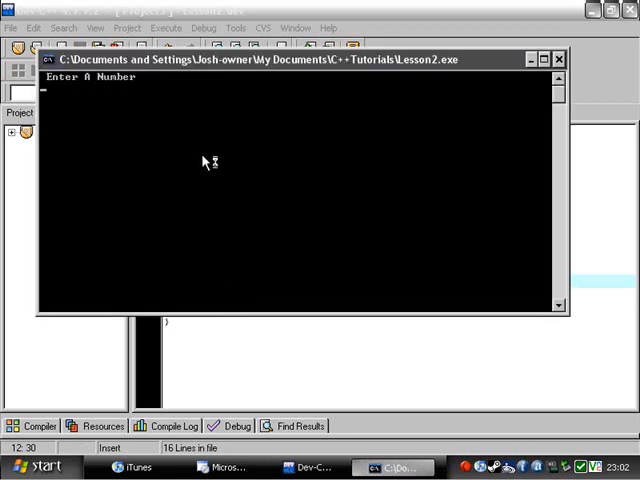
text(12.5)
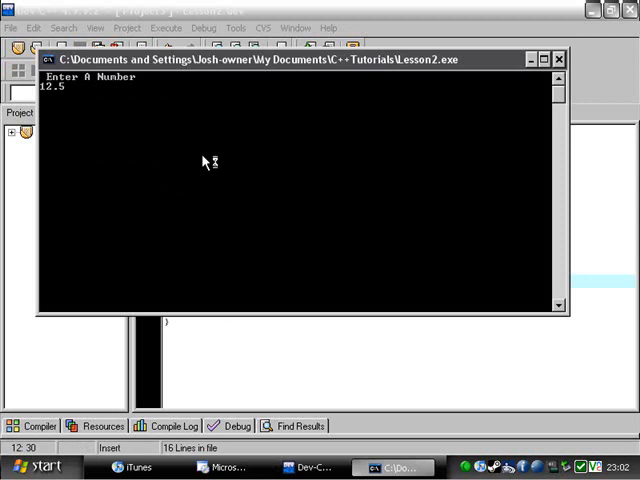
key(enter)
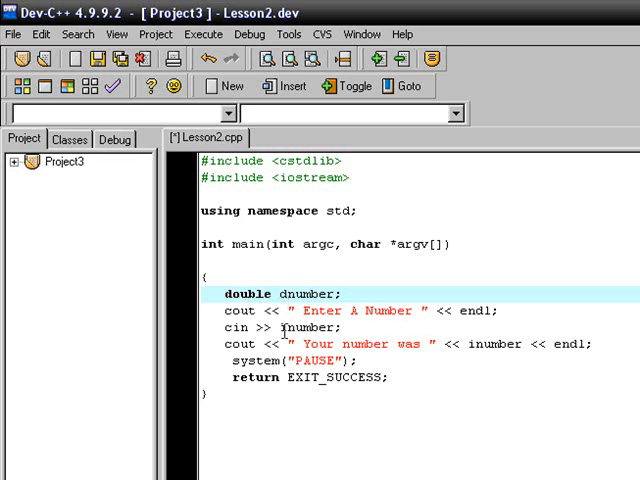
- Switch the cin line to dnumber and rebuild the double version with Compile & Run
click(284, 328)
text(d)
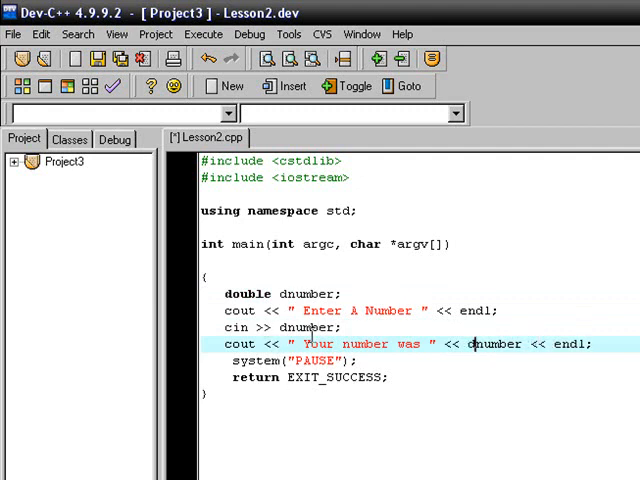
mouse_move(444, 406)
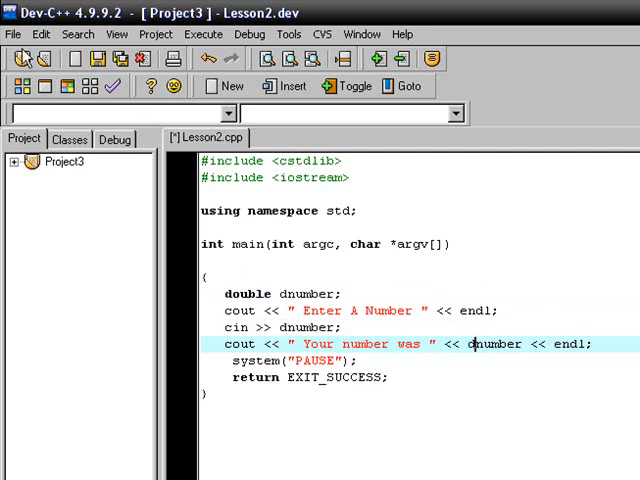
click(204, 34)
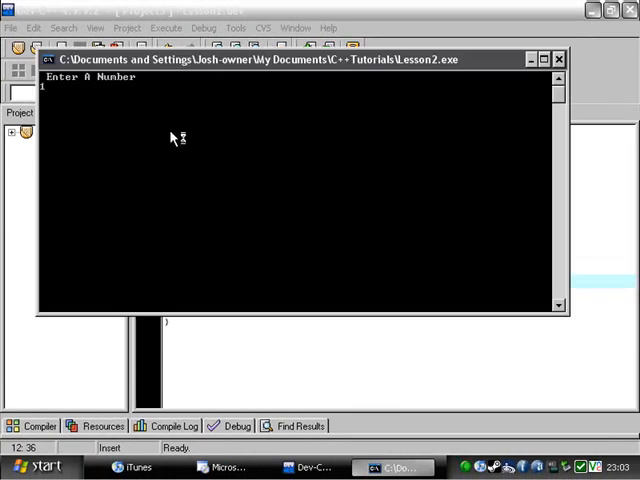
- Enter 12.5 at the running program's Enter A Number prompt
text(12.5)
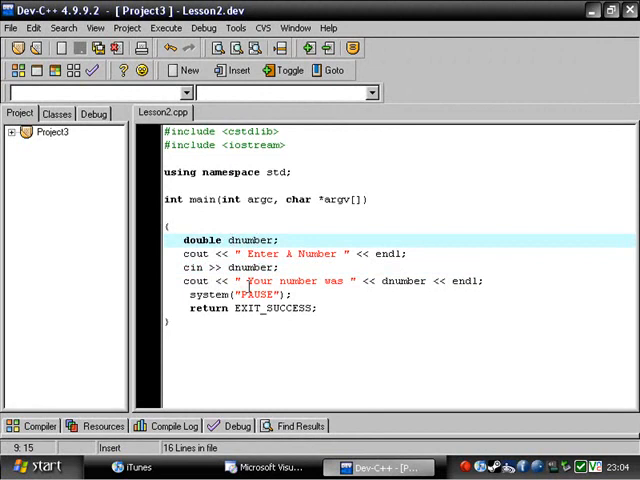
click(290, 280)
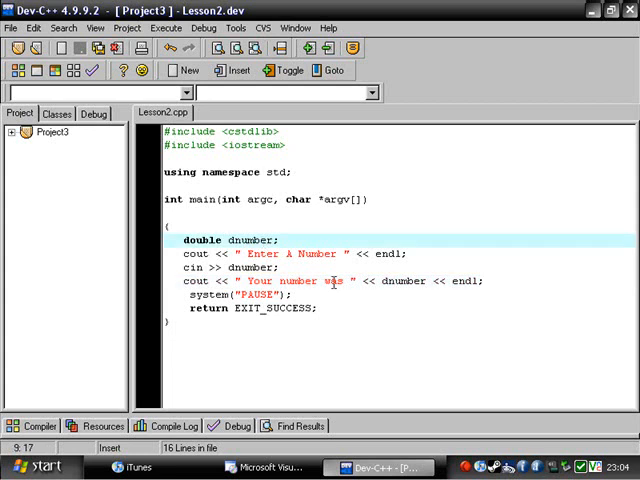
mouse_move(128, 204)
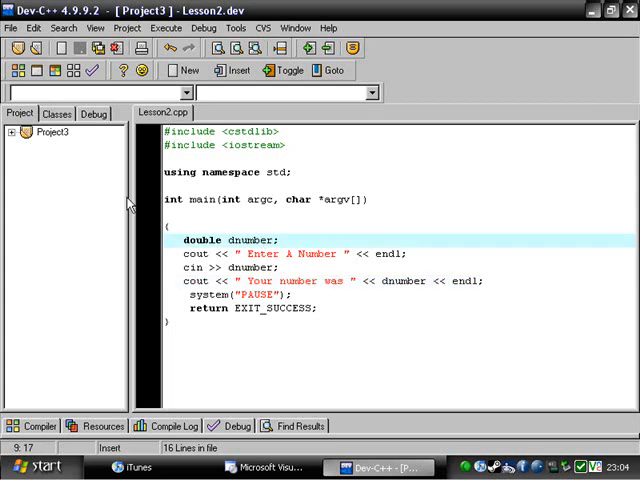